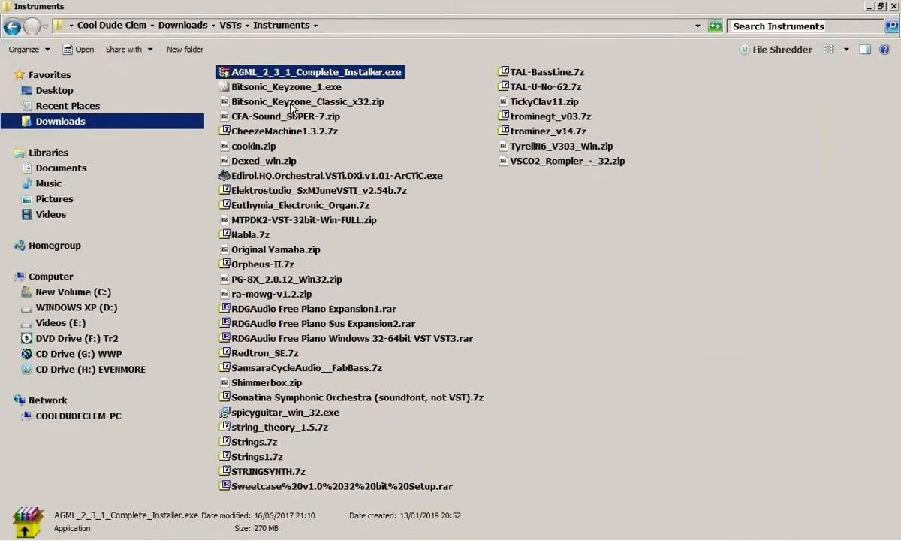
- Preview the Bitsonic Keyzone Classic and Euthymia Electronic Organ archives, noting the organ's plugin dll
double_click(307, 102)
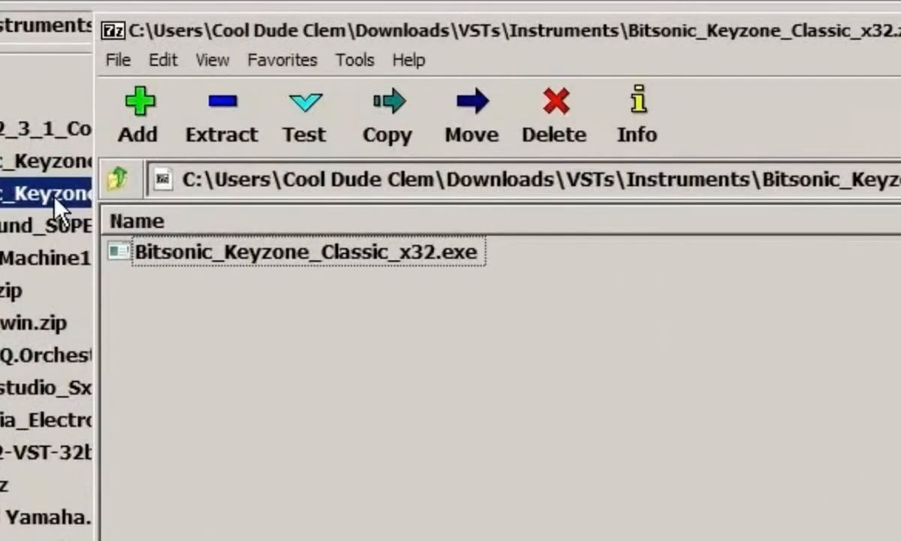
mouse_move(393, 303)
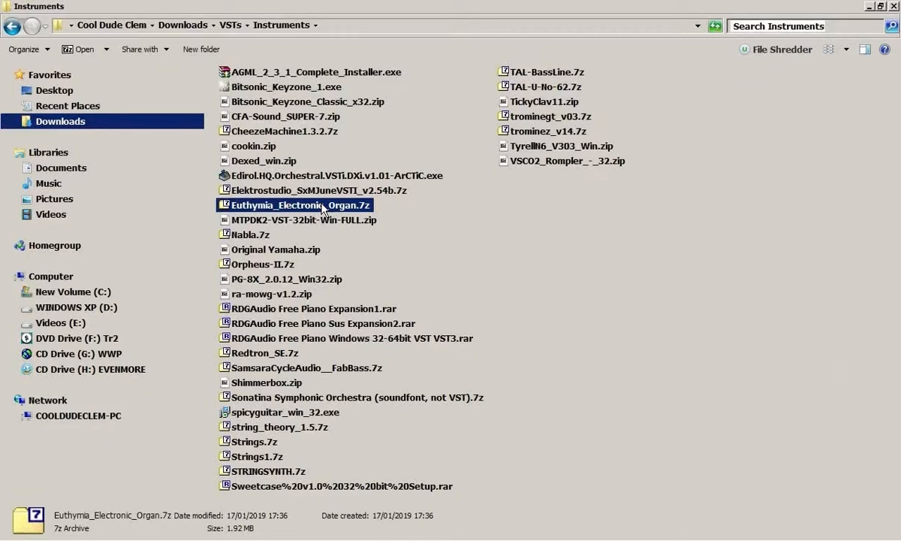
double_click(299, 204)
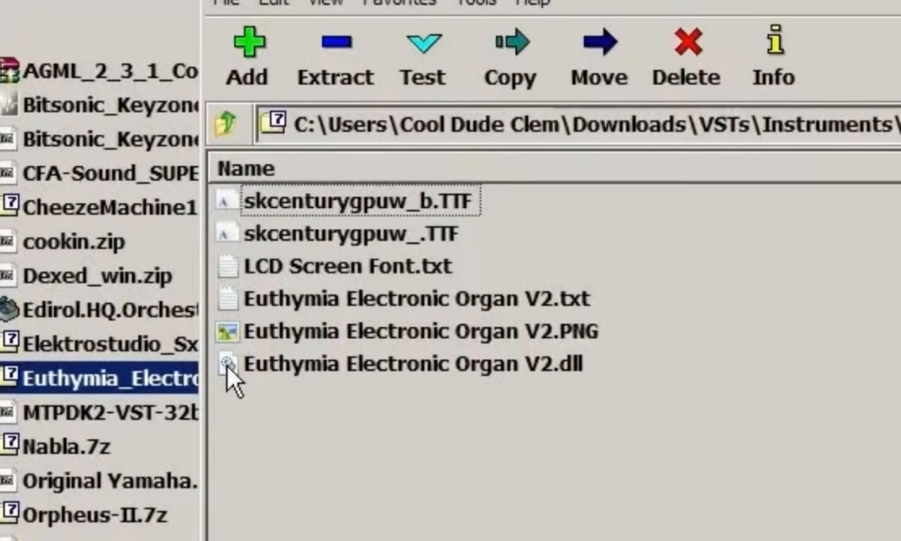
left_click(406, 363)
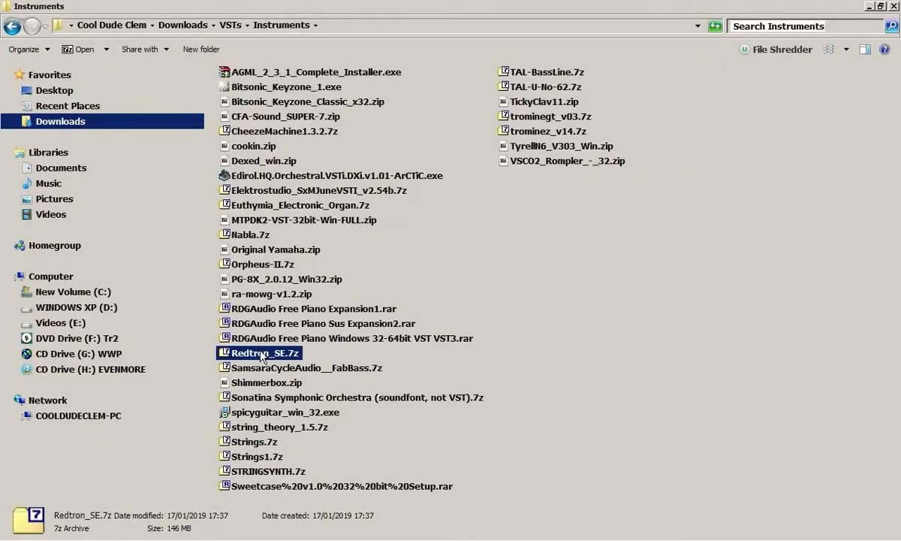
- Preview the Redtron_SE archive and look inside the MTPDK folder of the MTPDK2 32-bit archive
double_click(265, 353)
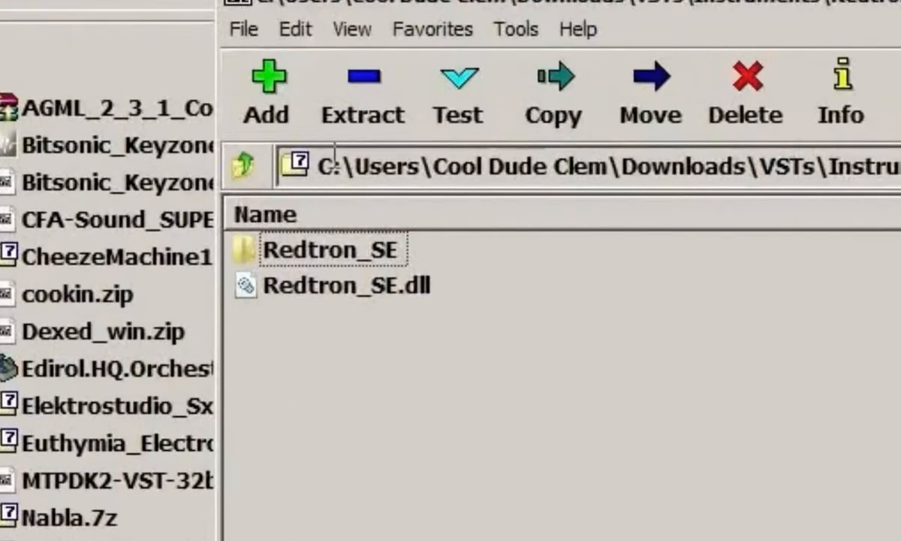
left_click(345, 285)
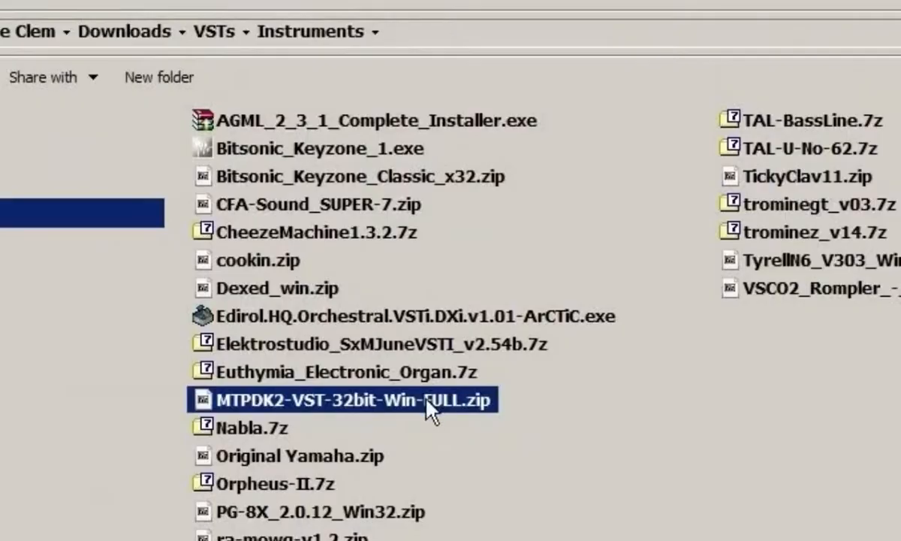
double_click(343, 400)
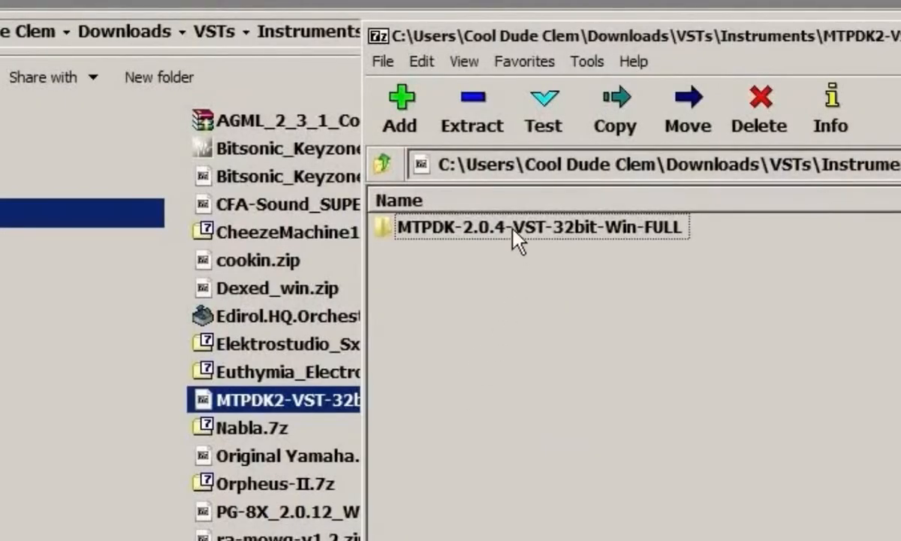
double_click(541, 225)
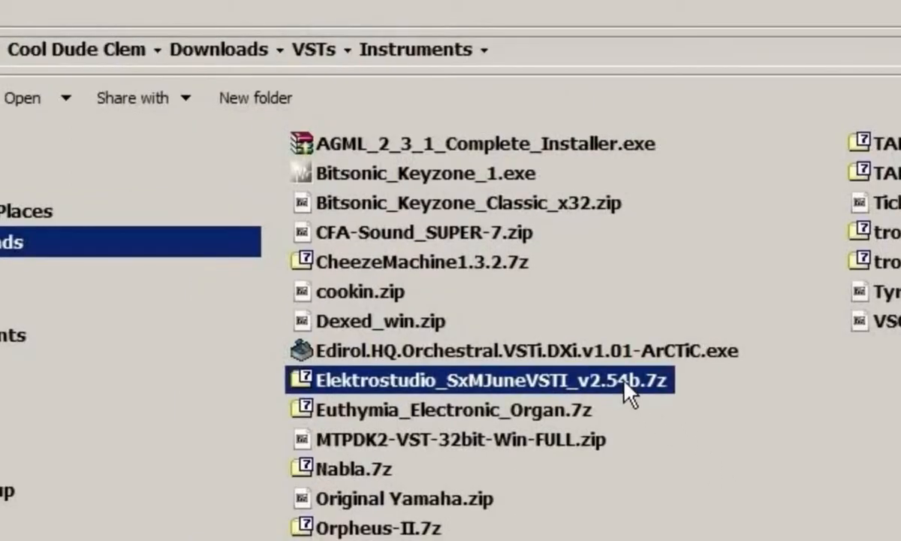
- Look inside the Elektrostudio SxMJune archive, noting its standalone exe and plugin dll
double_click(488, 378)
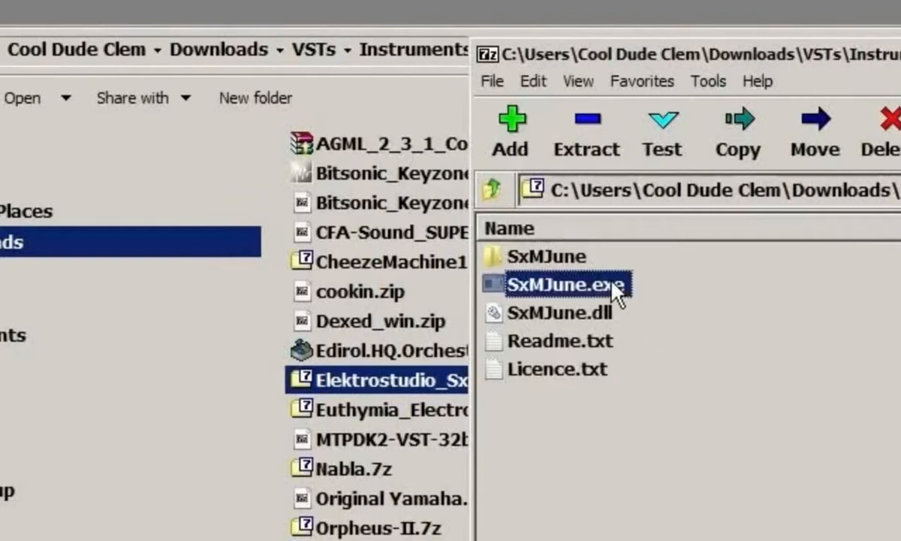
left_click(559, 311)
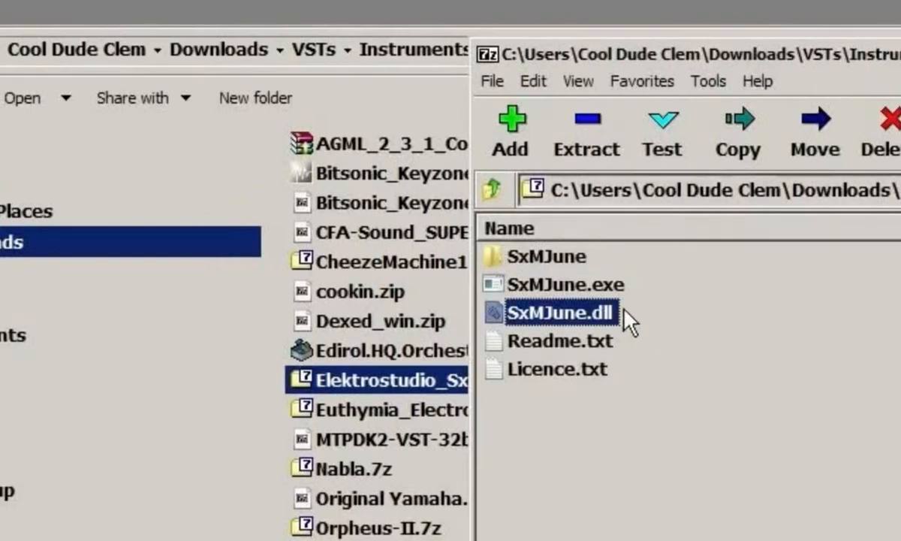
left_click(565, 284)
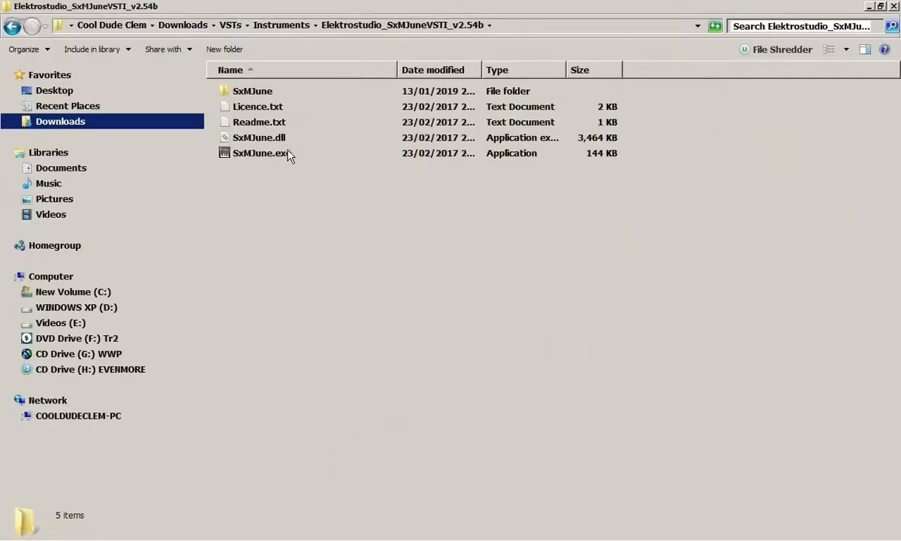
- Launch the SxMJune standalone synth to try it out
double_click(258, 153)
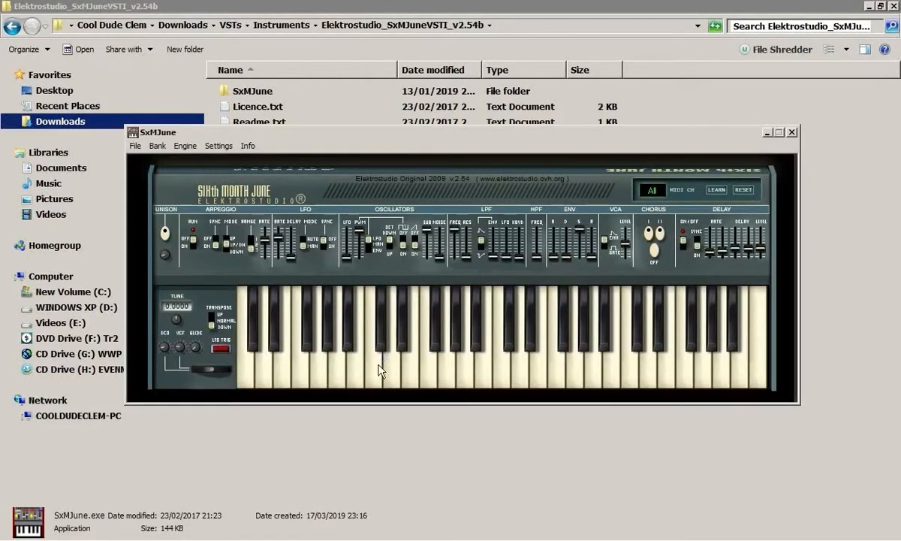
mouse_move(509, 375)
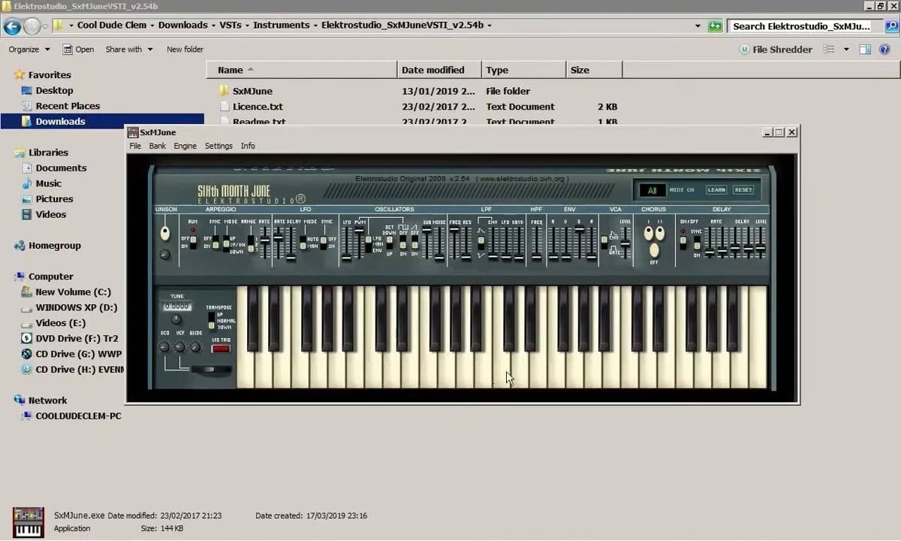
mouse_move(439, 372)
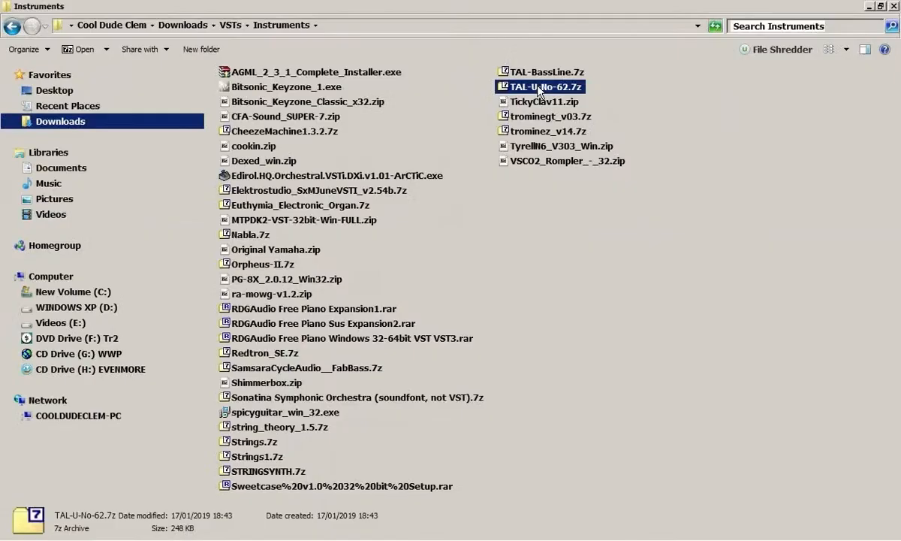
- Look inside the TAL-U-No-62 archive
double_click(540, 86)
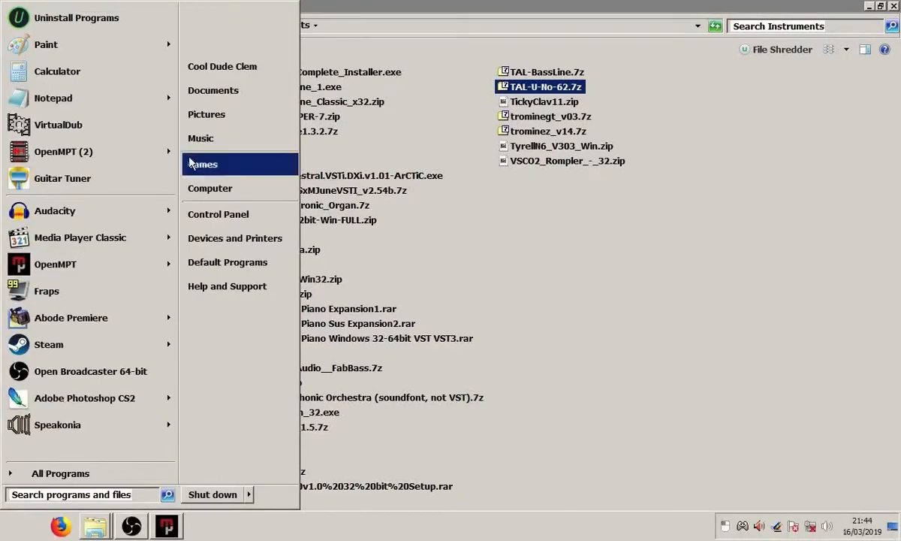
- Create a new folder named 'VSTs n Stuff' on the C: drive and open it
left_click(210, 187)
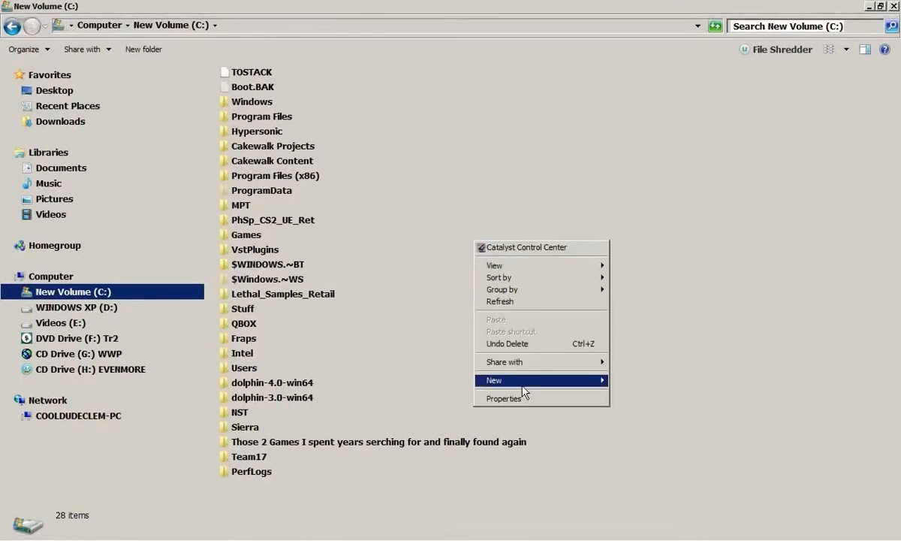
left_click(494, 380)
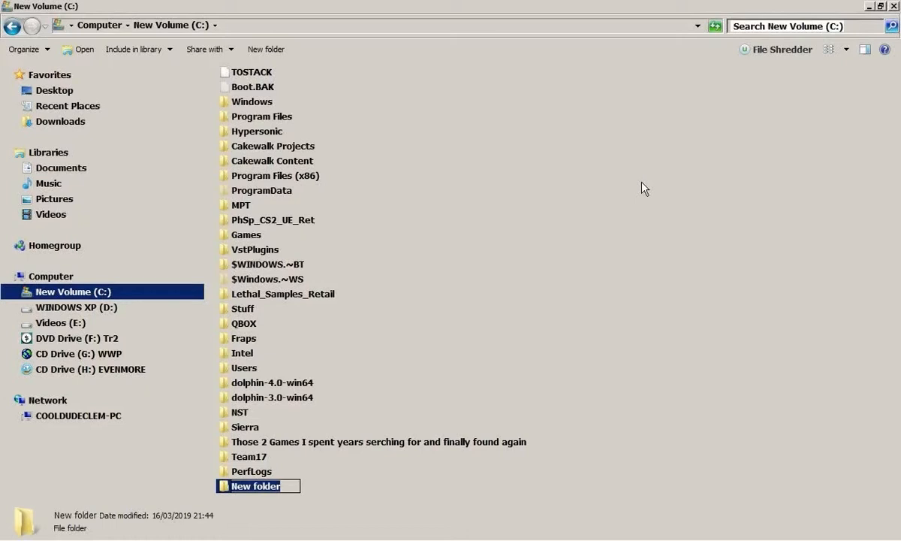
type("VSTs n Stuff")
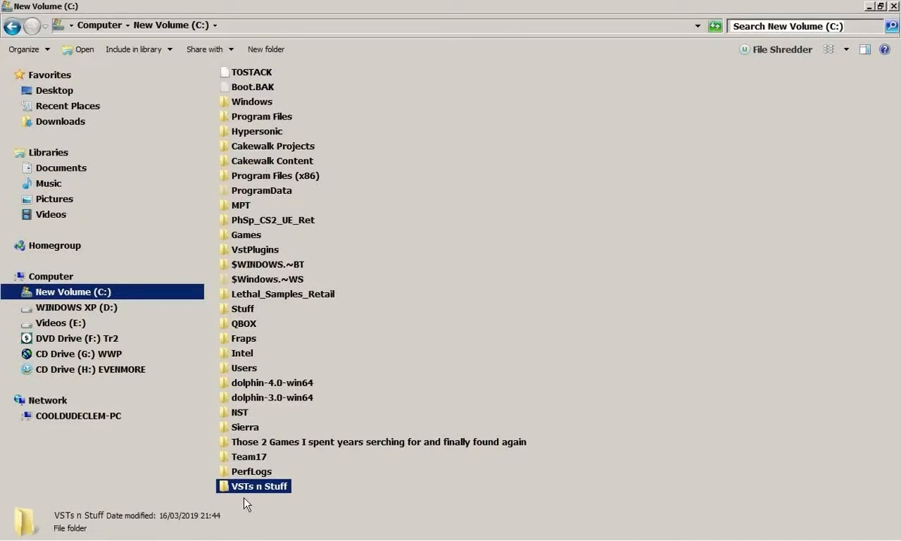
double_click(258, 487)
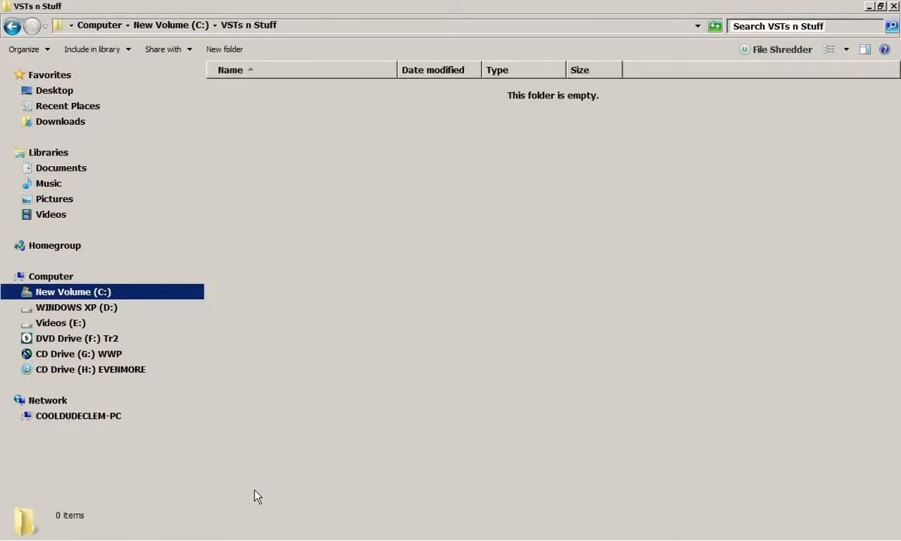
mouse_move(471, 83)
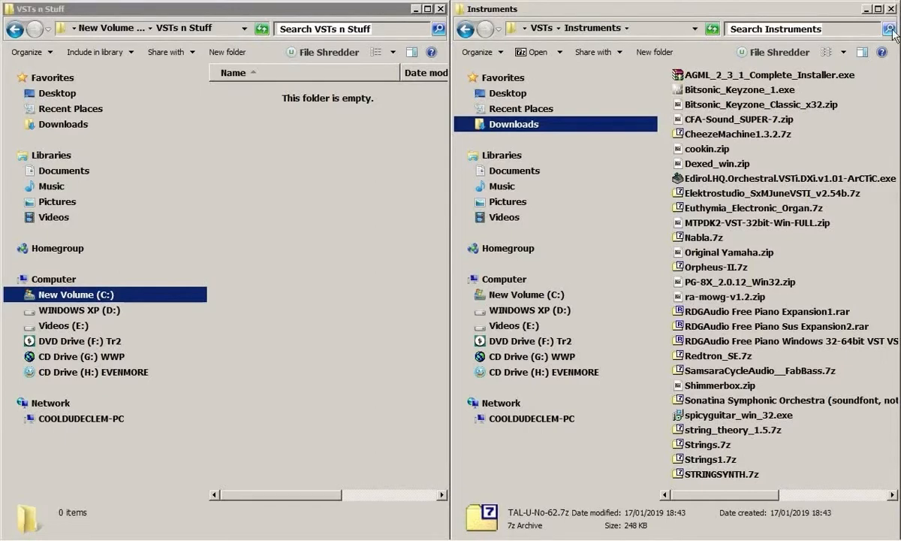
mouse_move(743, 123)
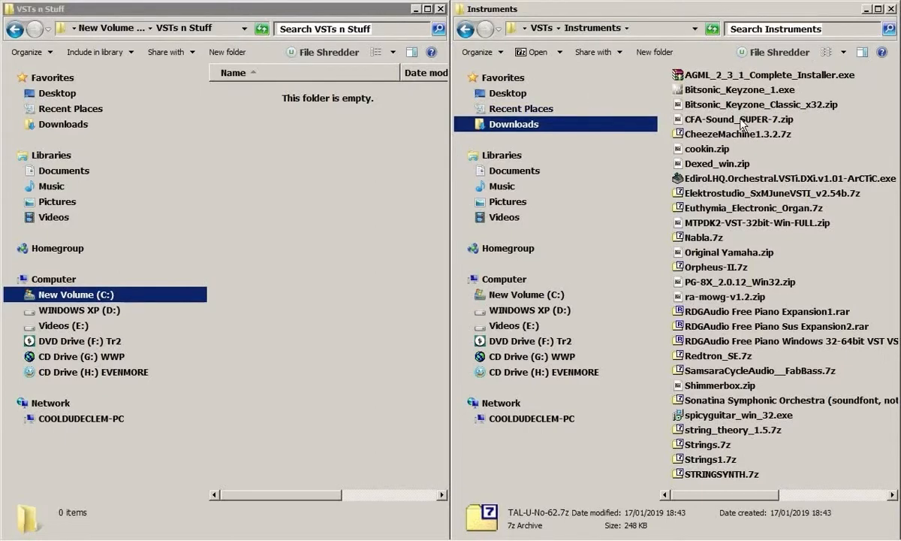
- Get the CFA-Sound SUPER-7 folder from its archive into VSTs n Stuff
double_click(737, 119)
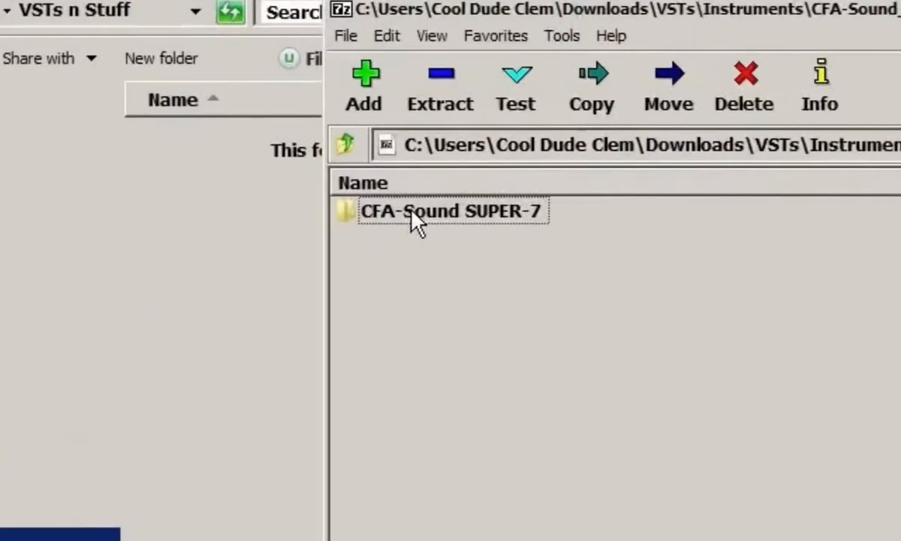
double_click(450, 210)
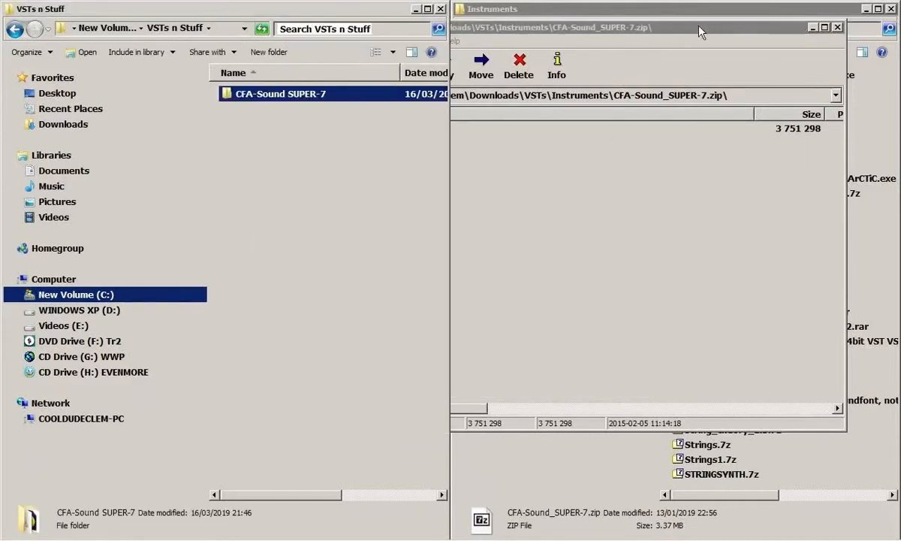
double_click(281, 94)
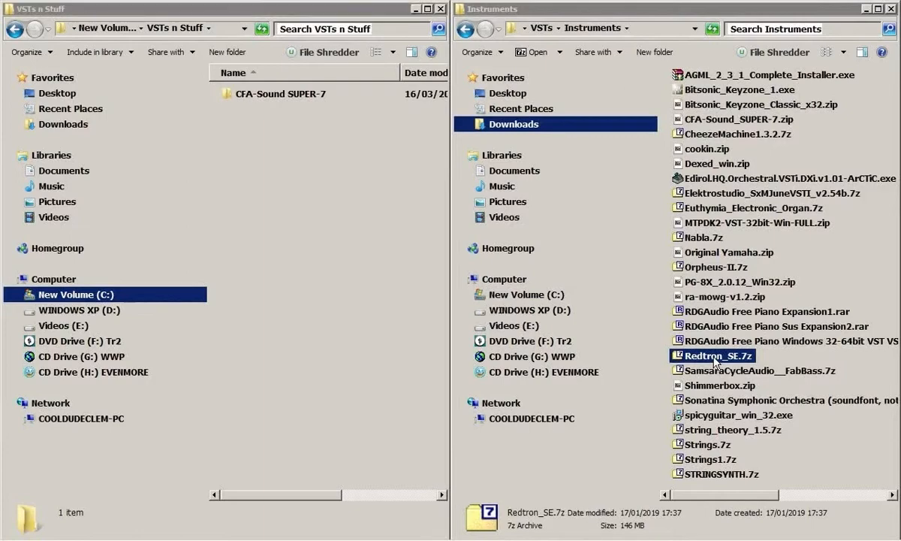
- Extract Redtron_SE into its own folder inside VSTs n Stuff
double_click(716, 355)
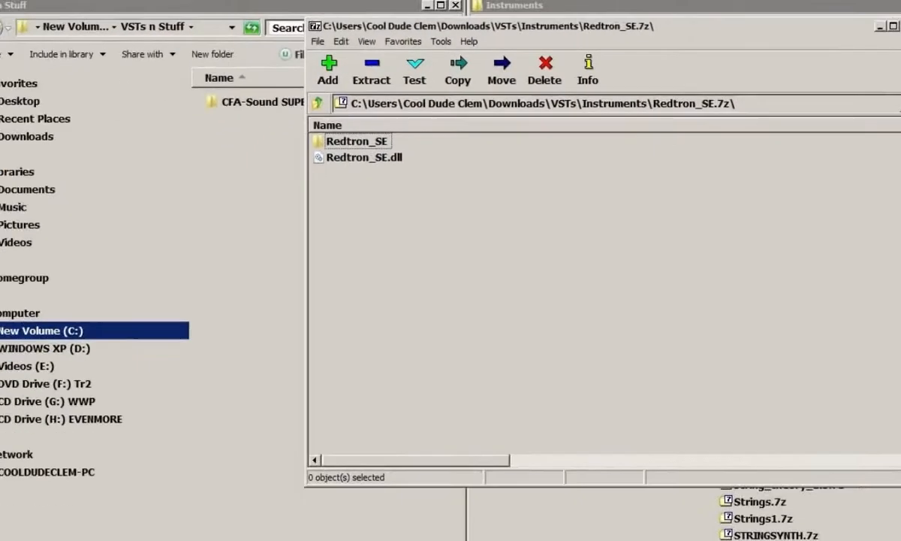
left_click(716, 354)
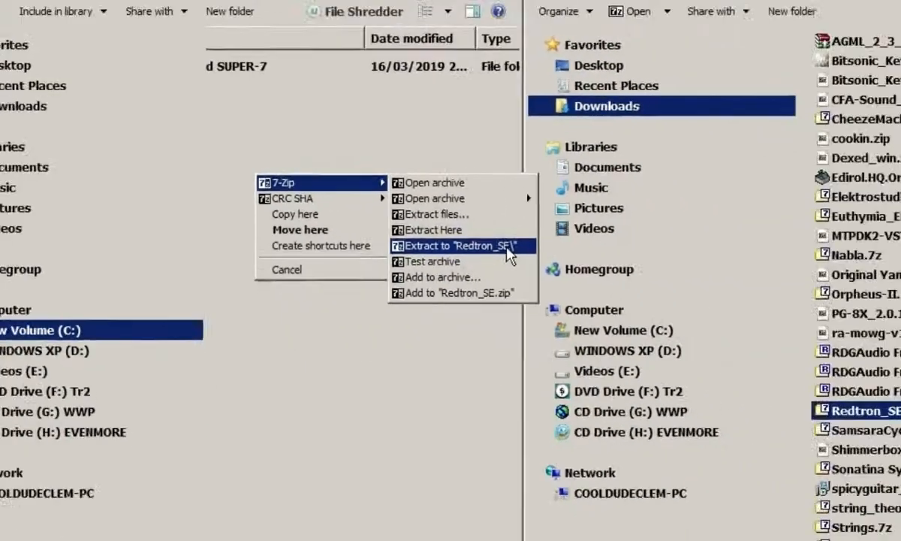
left_click(456, 246)
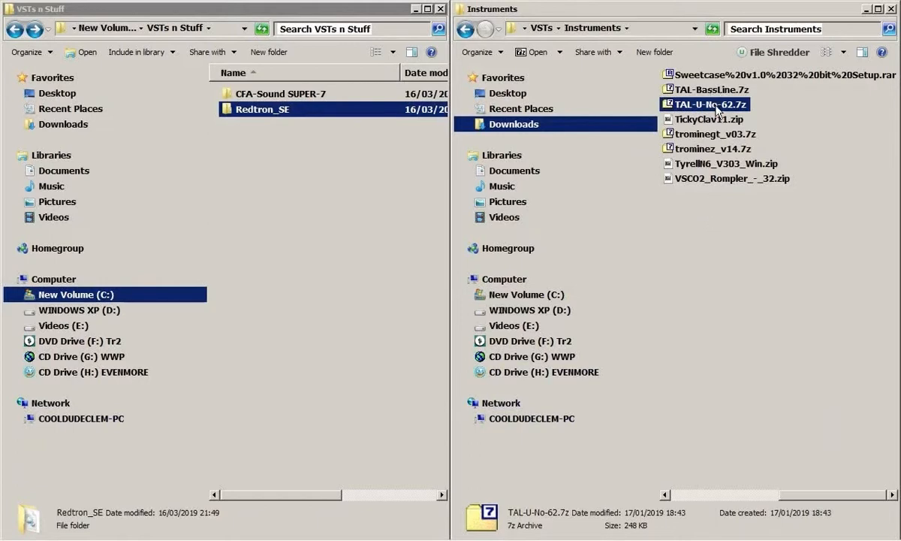
- Extract the TAL-U-No-62 archive contents into VSTs n Stuff
double_click(711, 104)
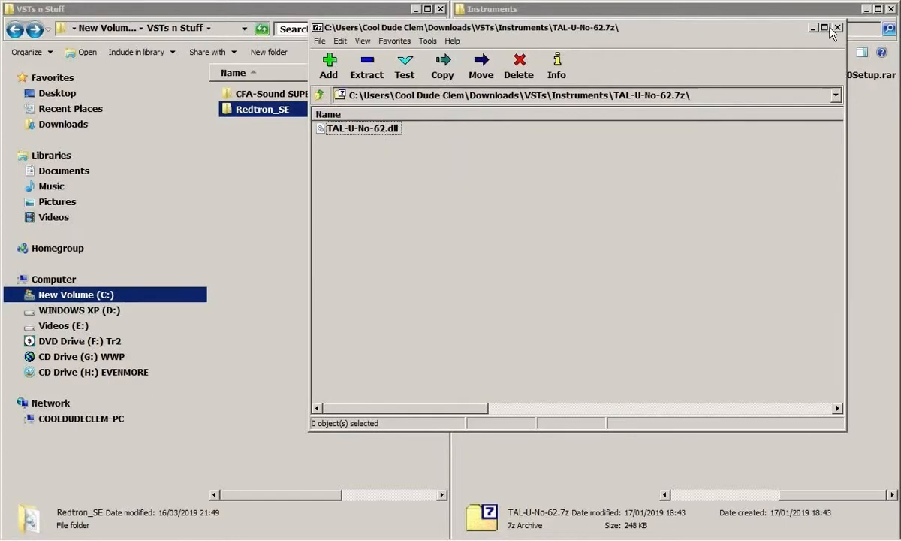
mouse_move(838, 27)
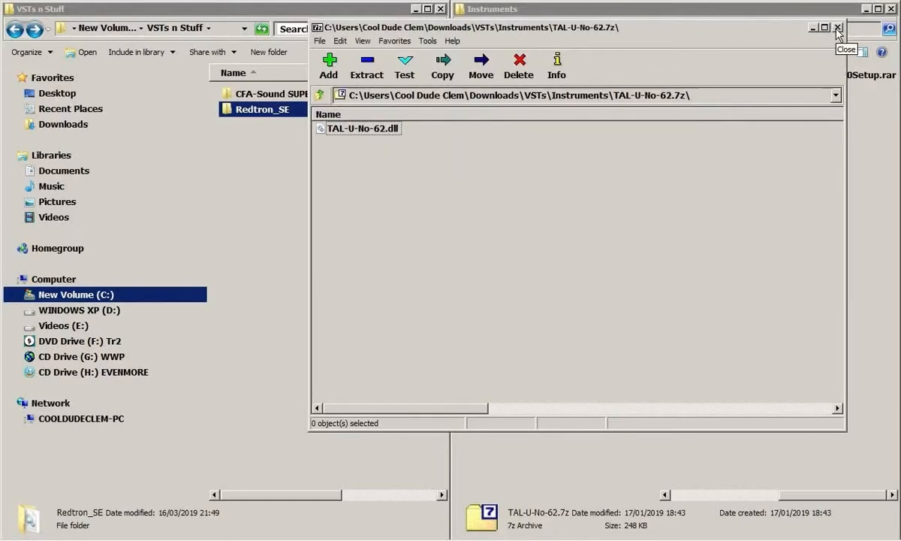
left_click(838, 27)
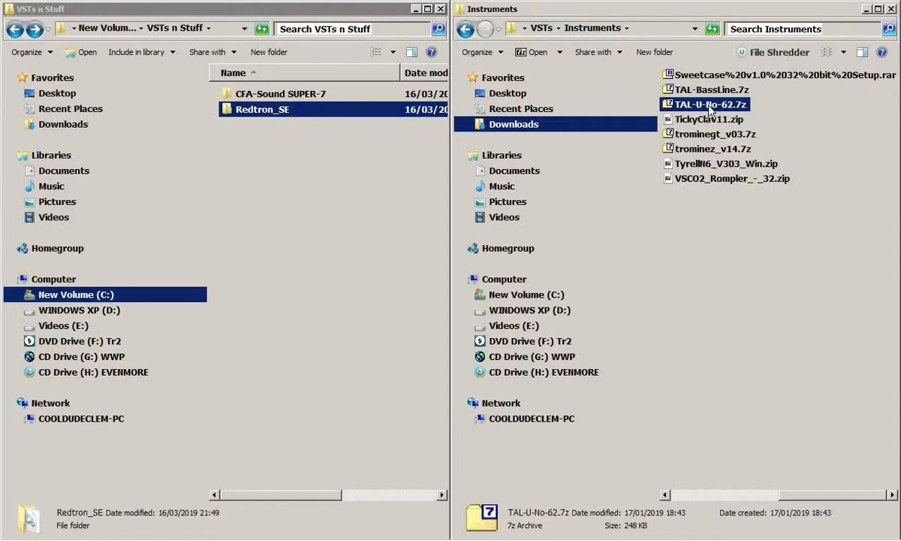
double_click(709, 103)
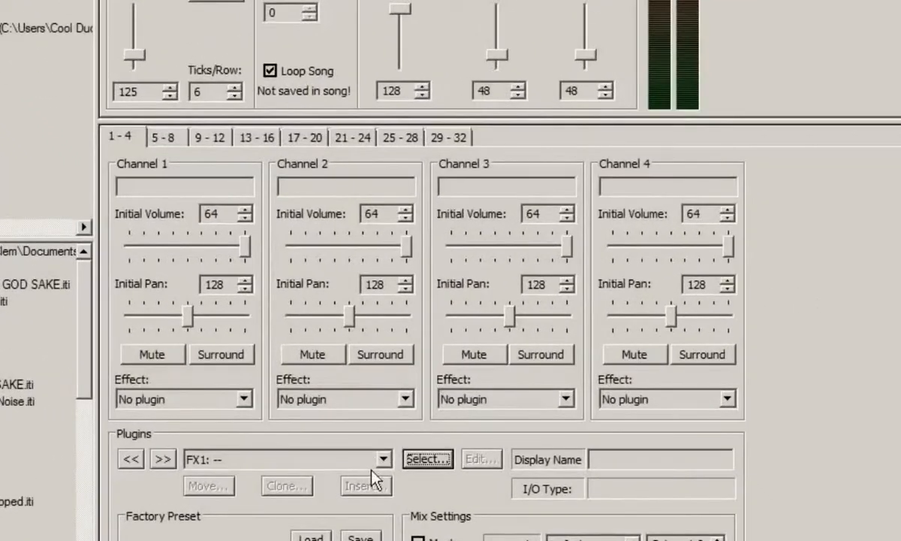
- Add the SUPER-7 dll from VSTs n Stuff > CFA-Sound SUPER-7 as a new plugin in slot FX1
left_click(427, 459)
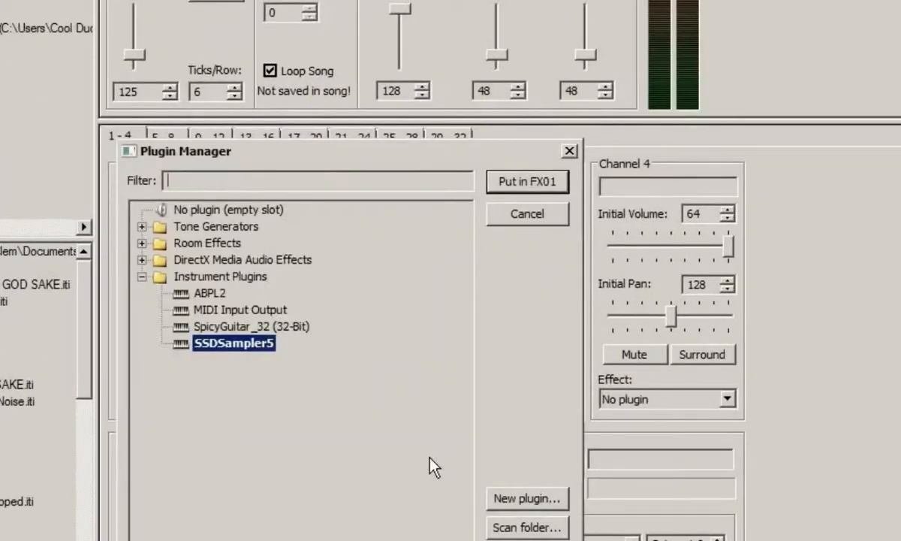
left_click(526, 498)
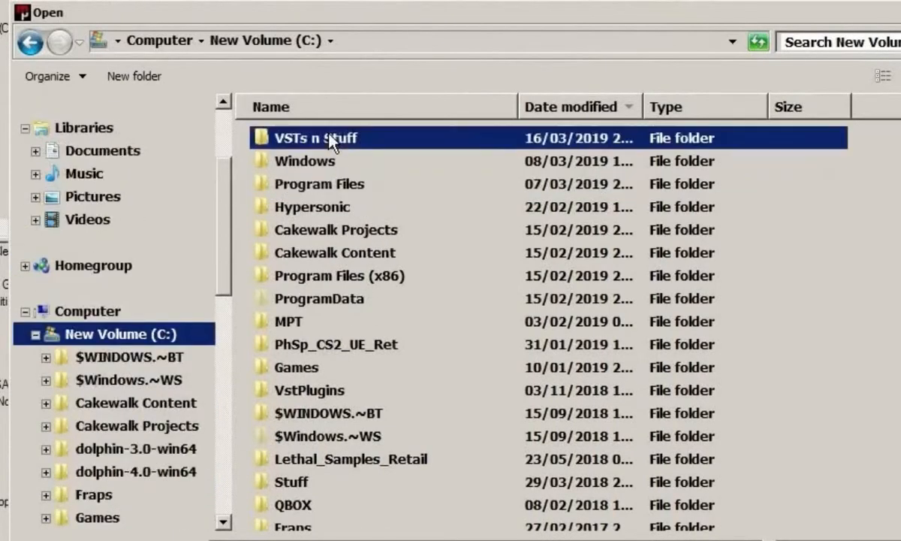
double_click(315, 138)
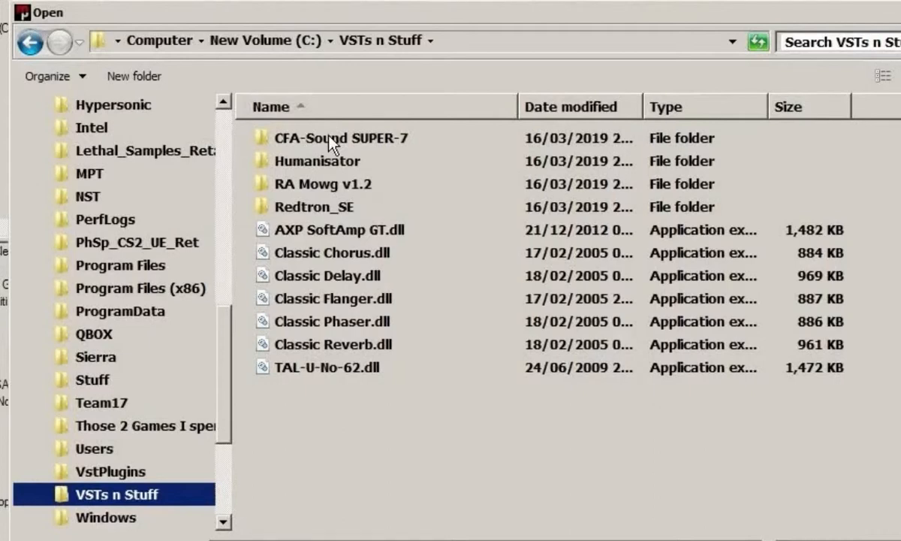
double_click(342, 139)
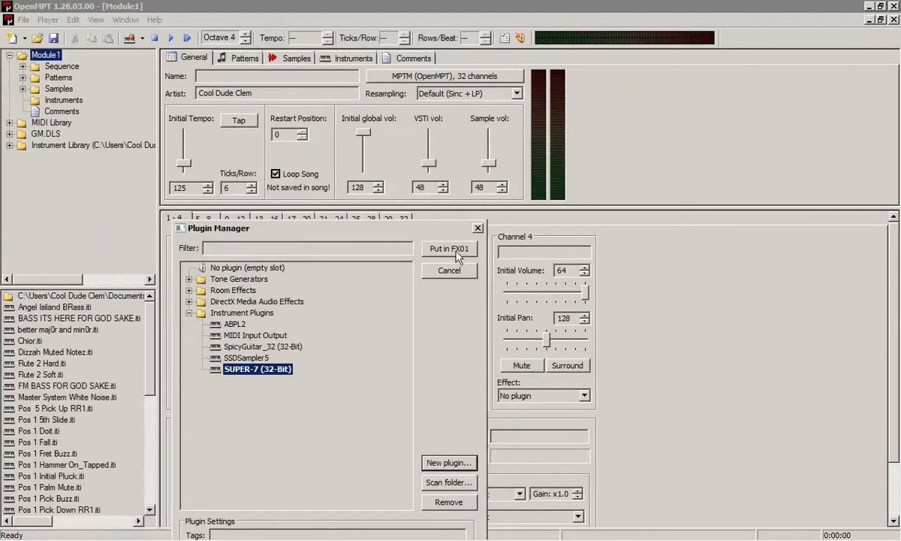
left_click(448, 248)
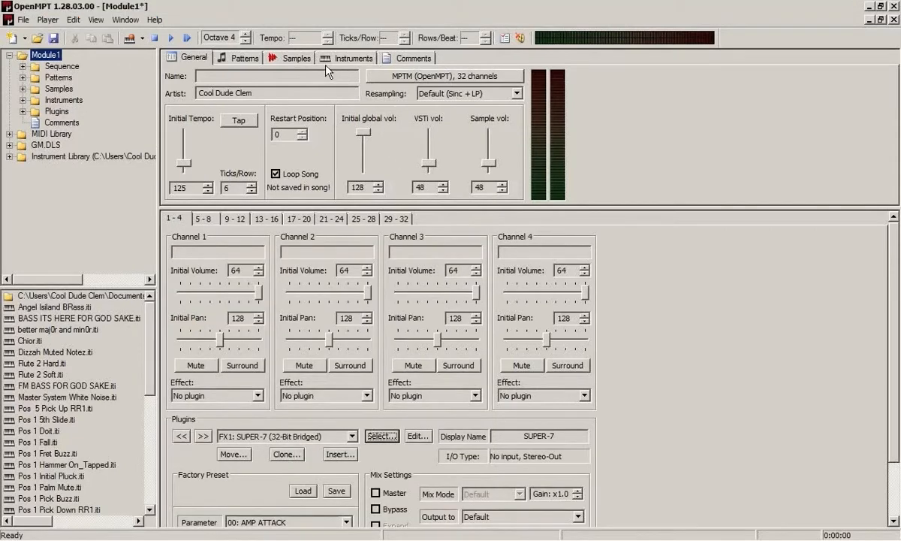
mouse_move(338, 62)
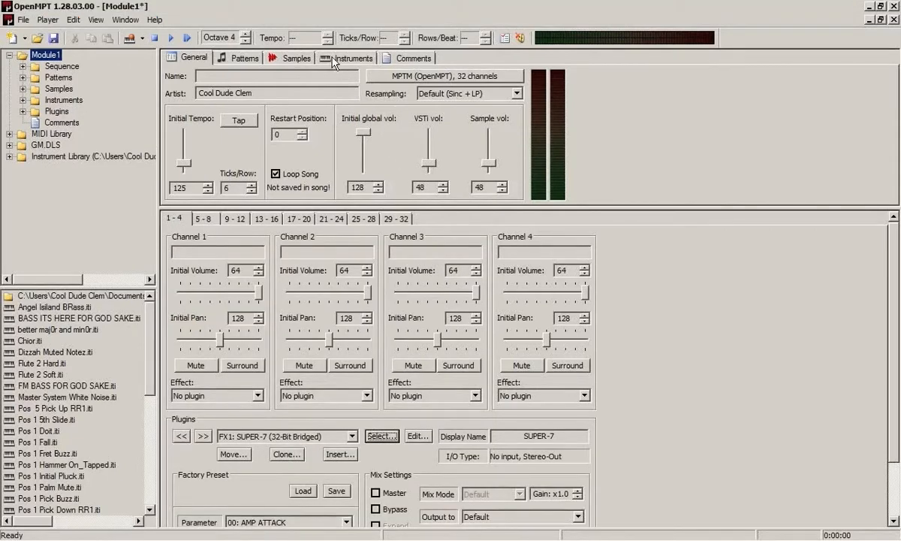
- Route instrument 1 to FX1: SUPER-7 and audition the BA BIGBASS preset in the synth's editor
left_click(351, 57)
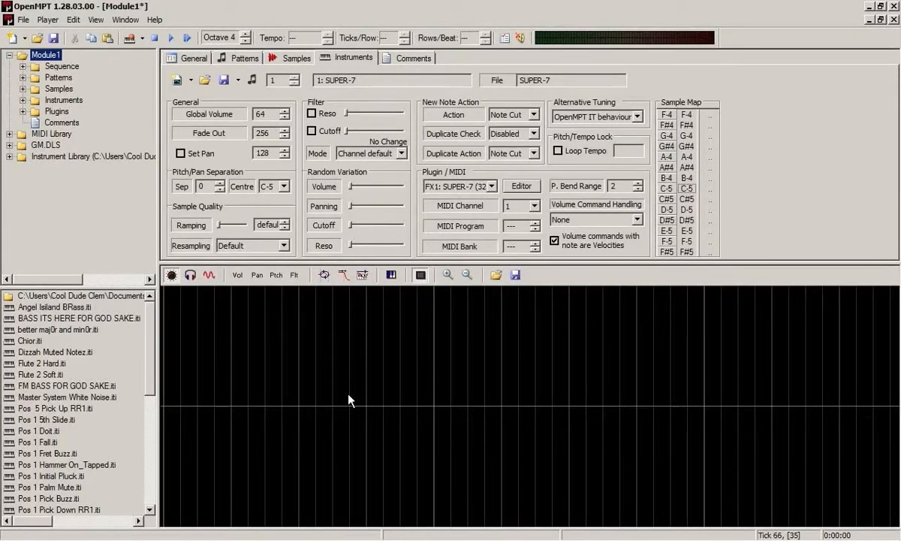
left_click(172, 37)
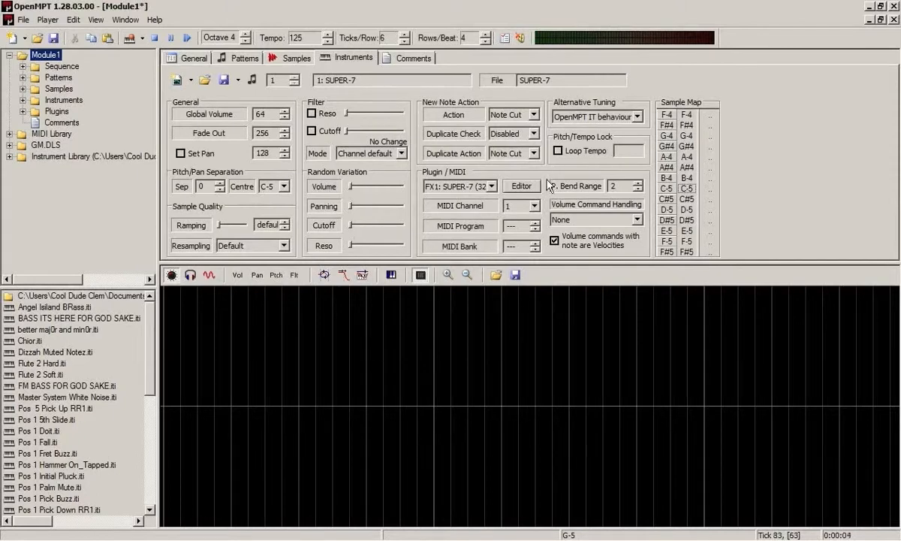
left_click(519, 186)
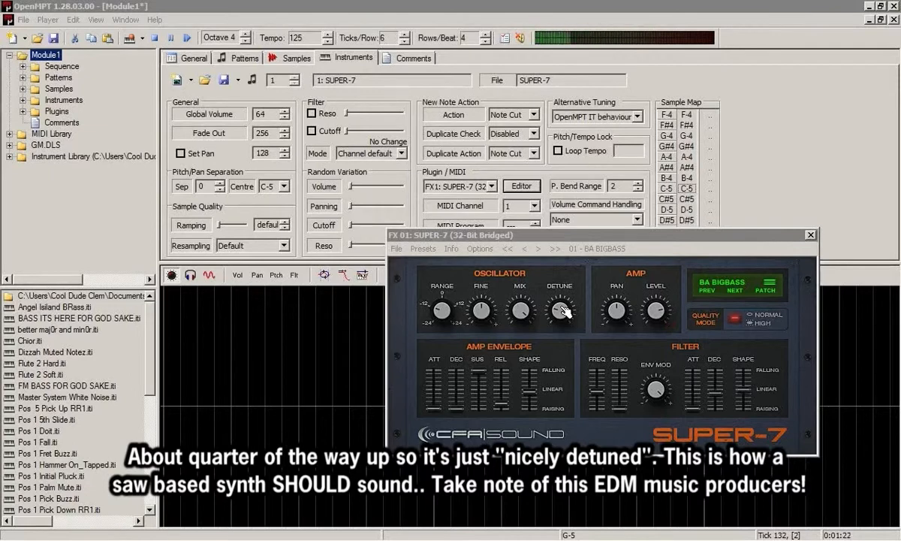
left_click(811, 234)
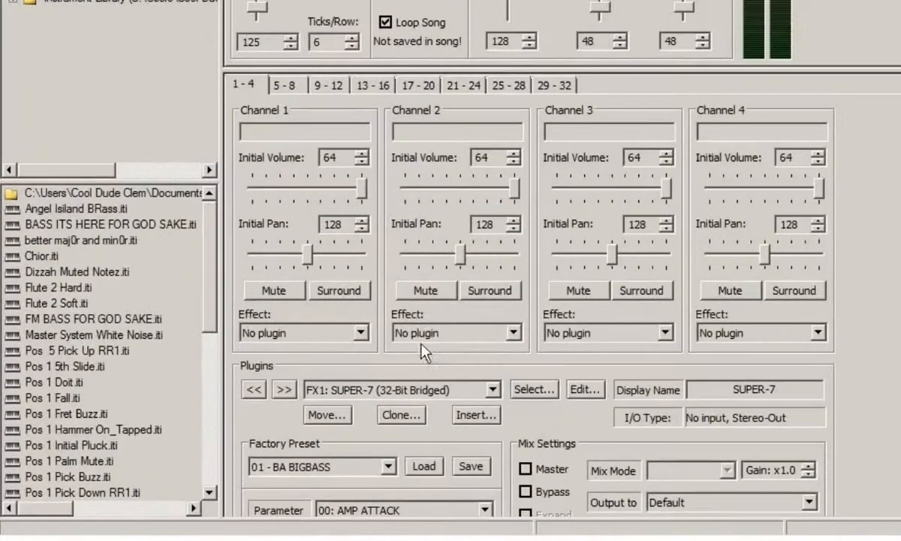
- Scan the VSTs n Stuff folder from the Plugin Manager, finding 11 plugins including Redtron_SE and TAL-U-No-62
left_click(533, 389)
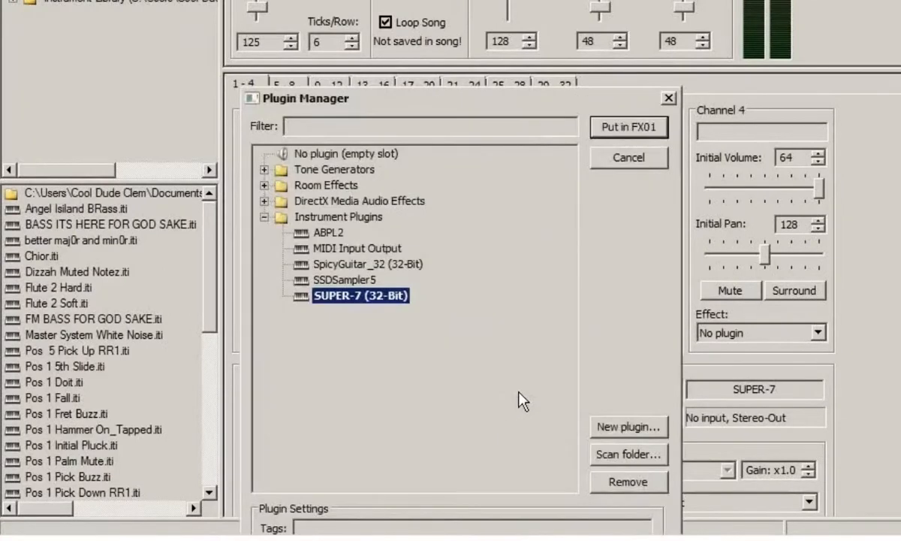
mouse_move(550, 405)
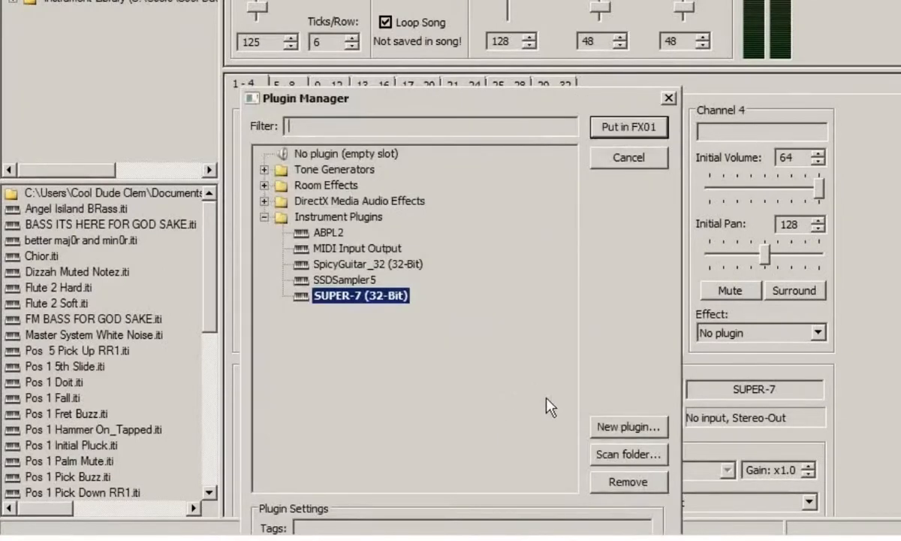
left_click(628, 454)
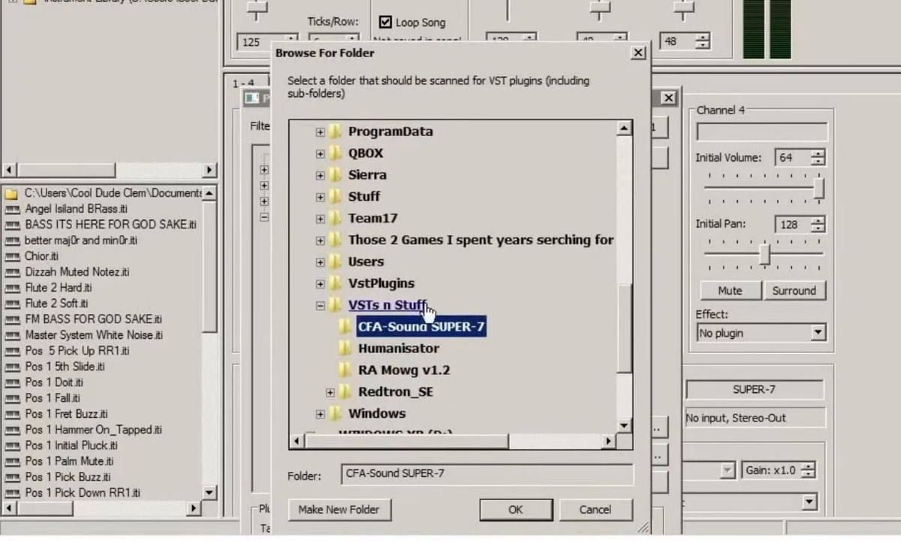
left_click(387, 303)
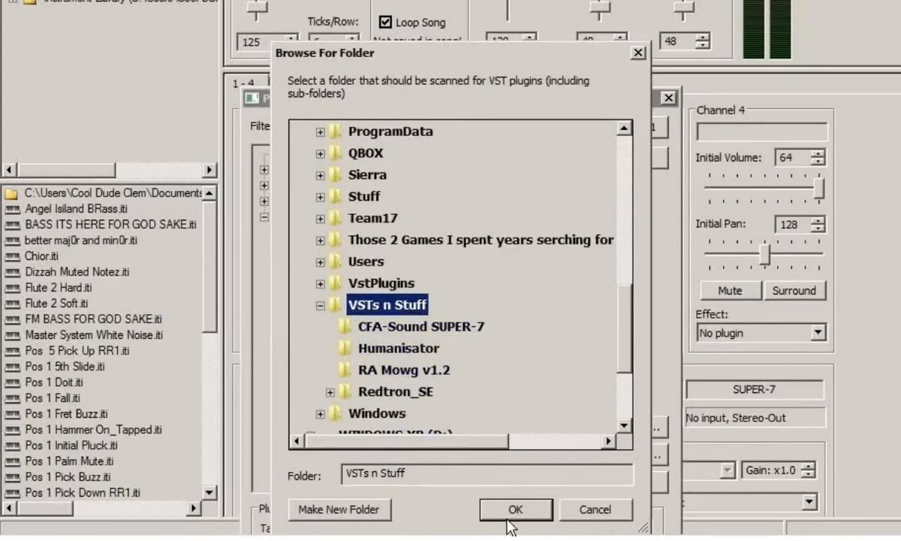
left_click(515, 509)
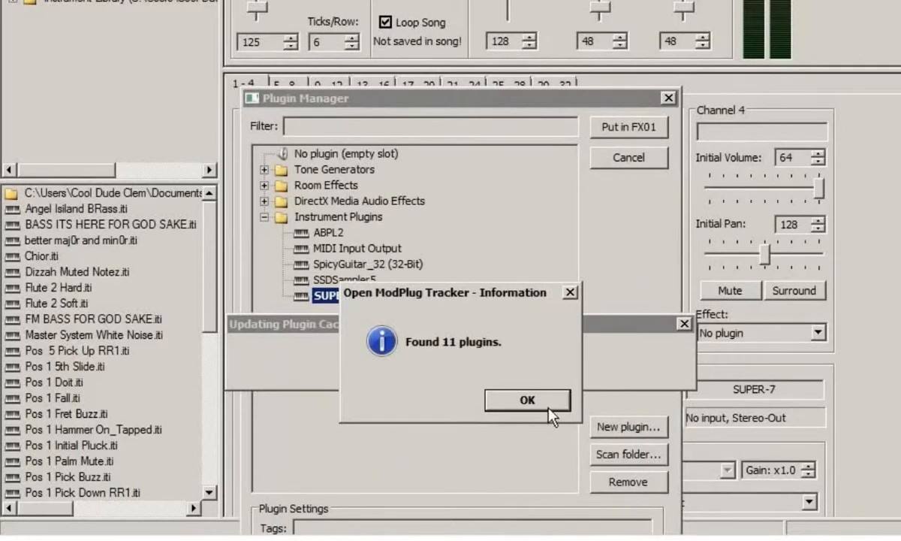
left_click(525, 400)
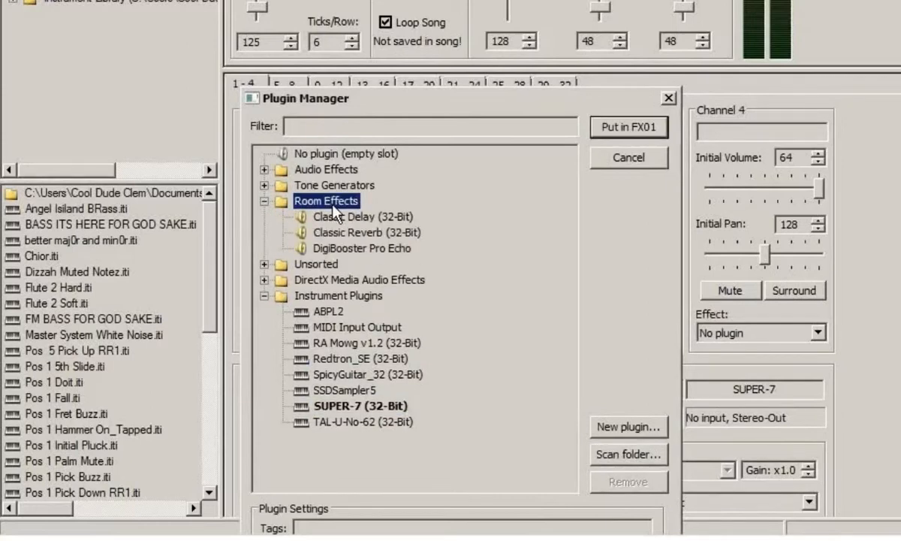
mouse_move(384, 232)
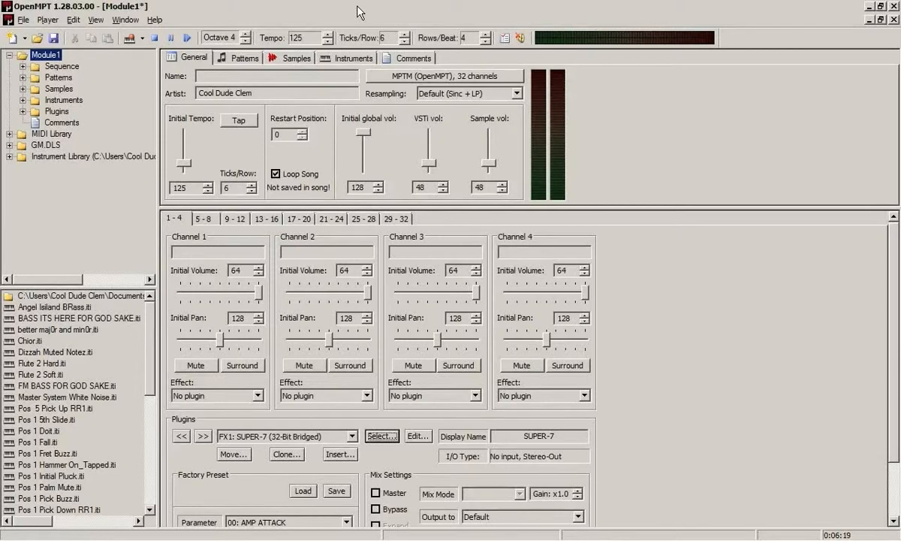
- Browse Cakewalk's VstPlugins to the SI-Bass Guitar folder showing SI-Bass Guitar.dll, then return to OpenMPT
left_click(382, 435)
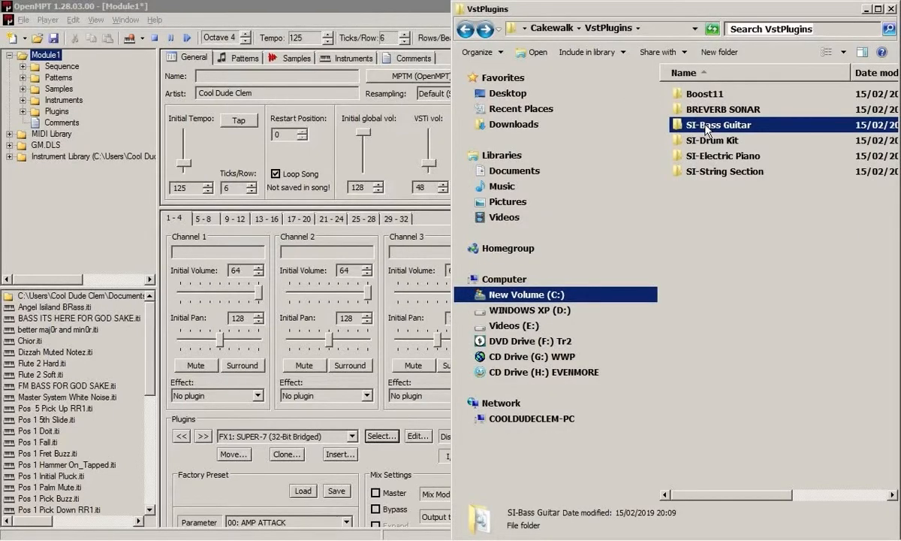
double_click(716, 124)
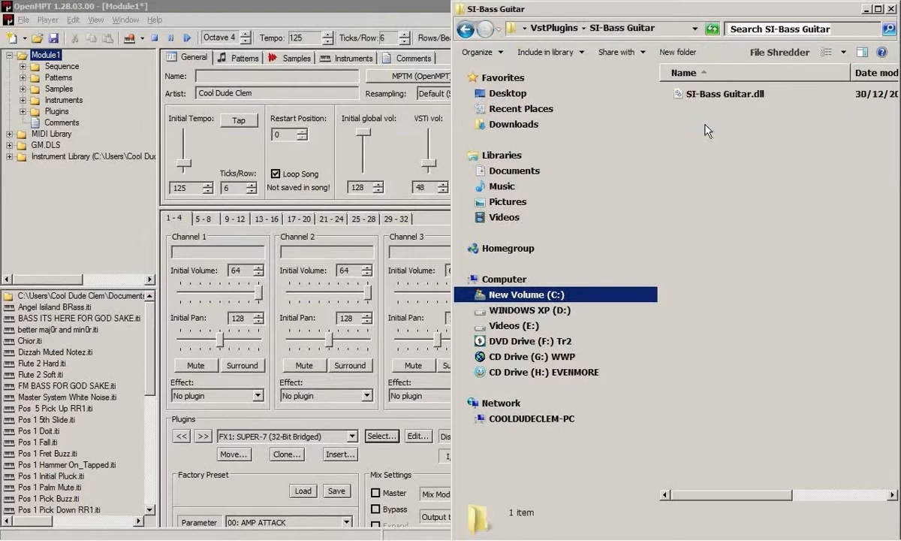
mouse_move(722, 99)
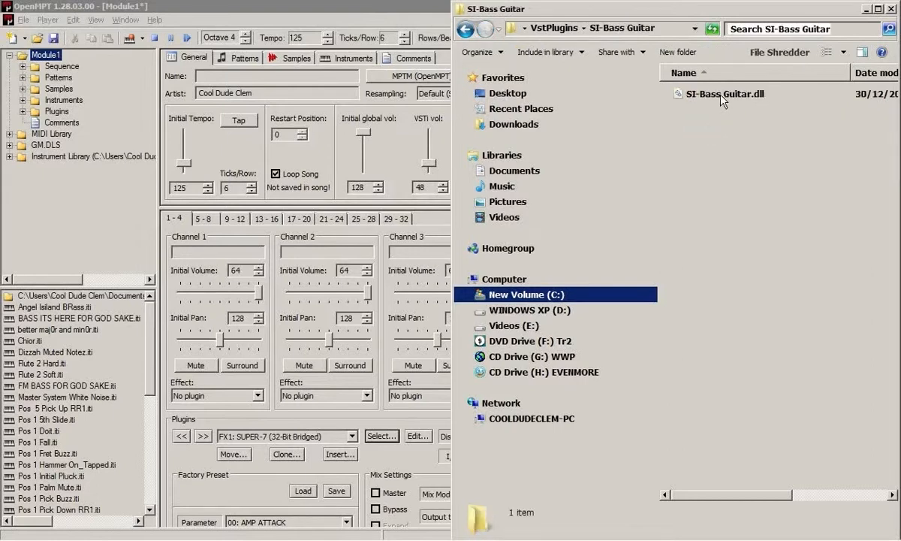
left_click(729, 93)
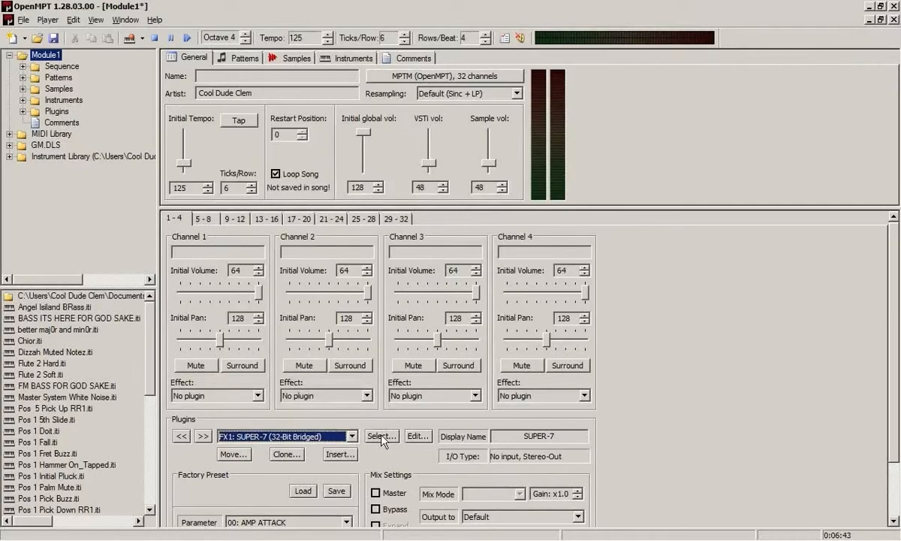
- Load SI-Bass Guitar.dll into slot FX1, route an instrument to it and preview its interface
left_click(381, 436)
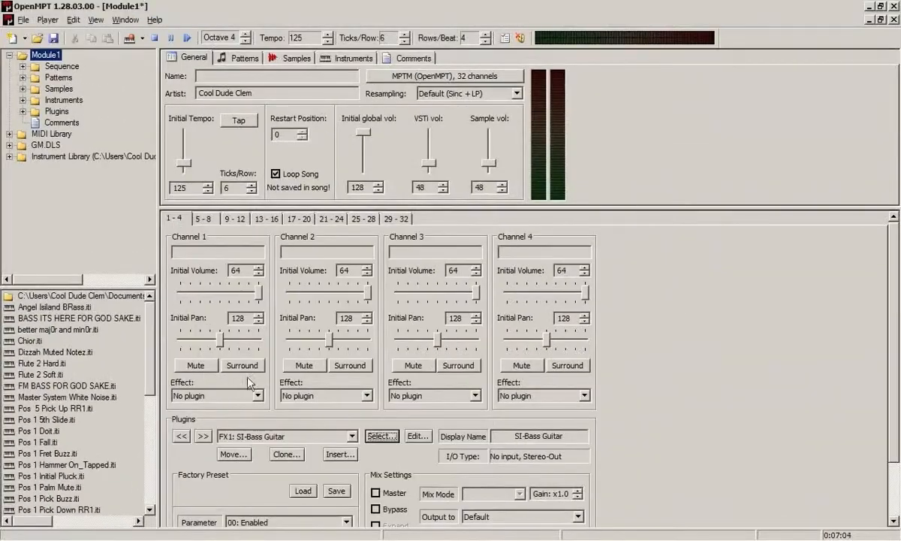
left_click(352, 57)
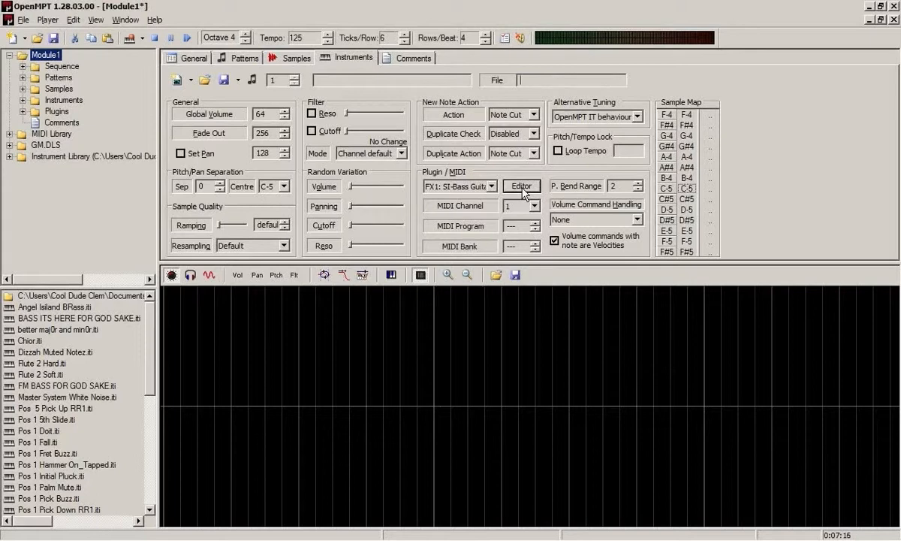
left_click(520, 187)
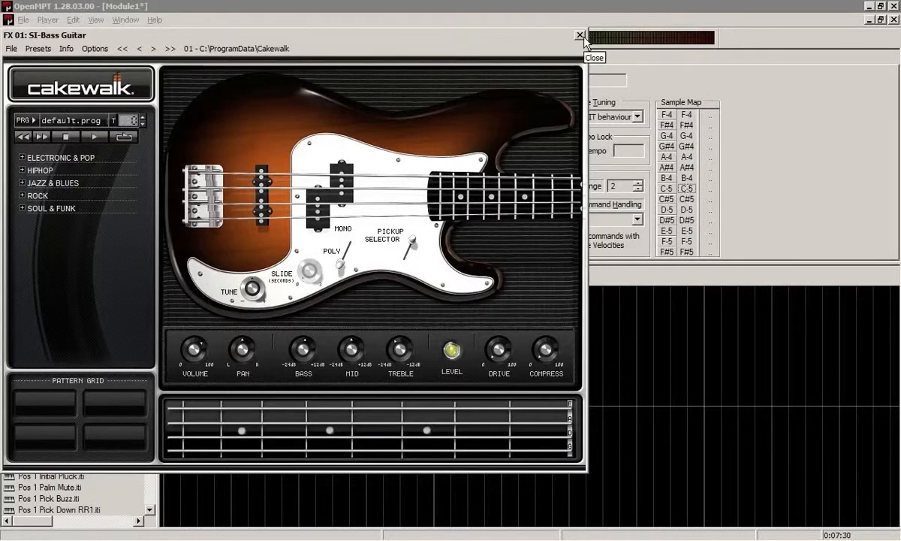
left_click(578, 36)
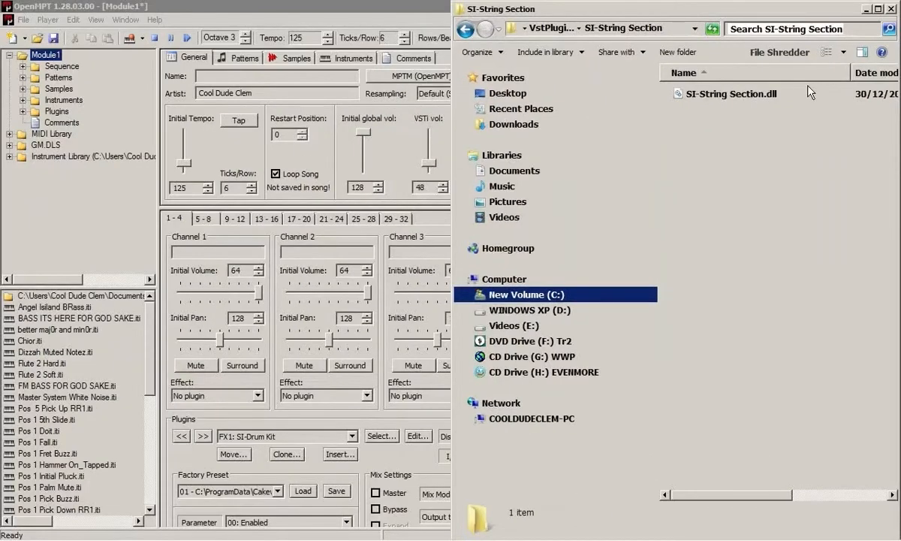
- Route instrument 2 to the SI-String Section plugin and preview its bass/cello/violin interface
left_click(732, 93)
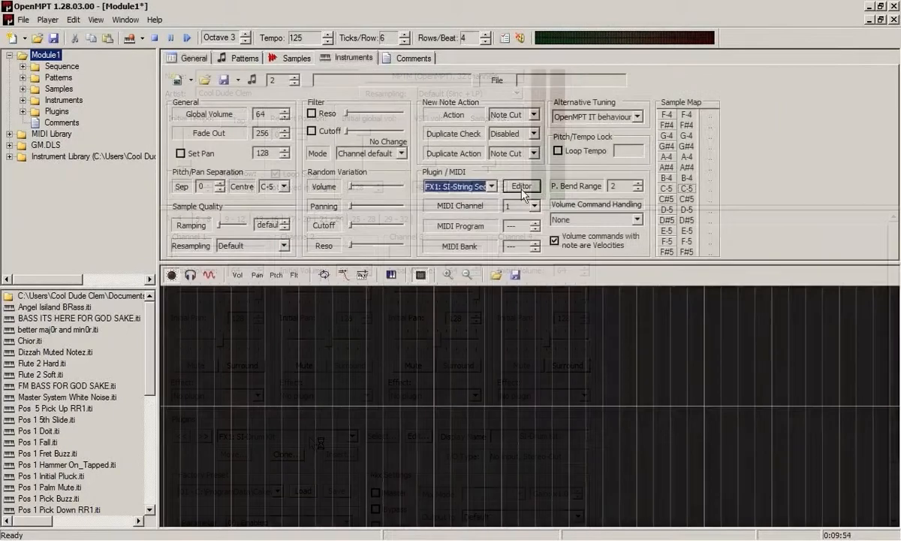
left_click(520, 186)
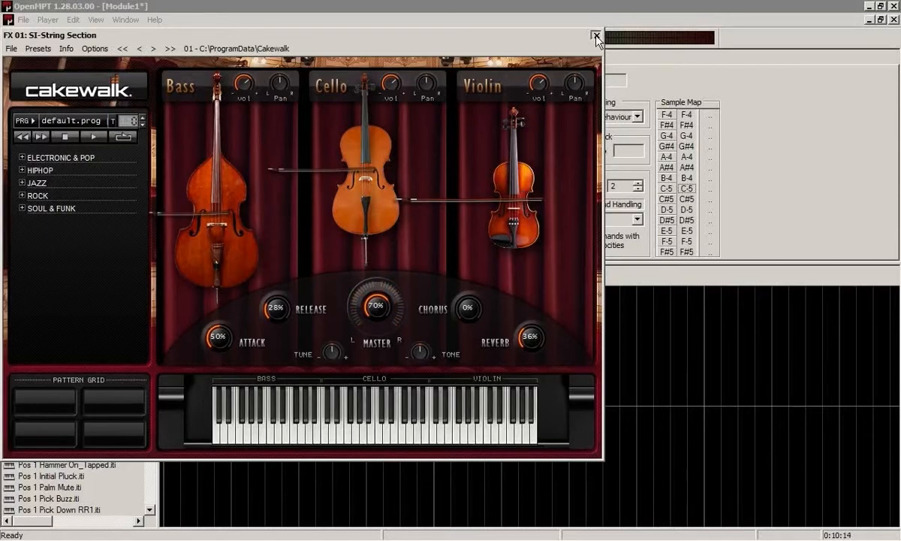
left_click(598, 36)
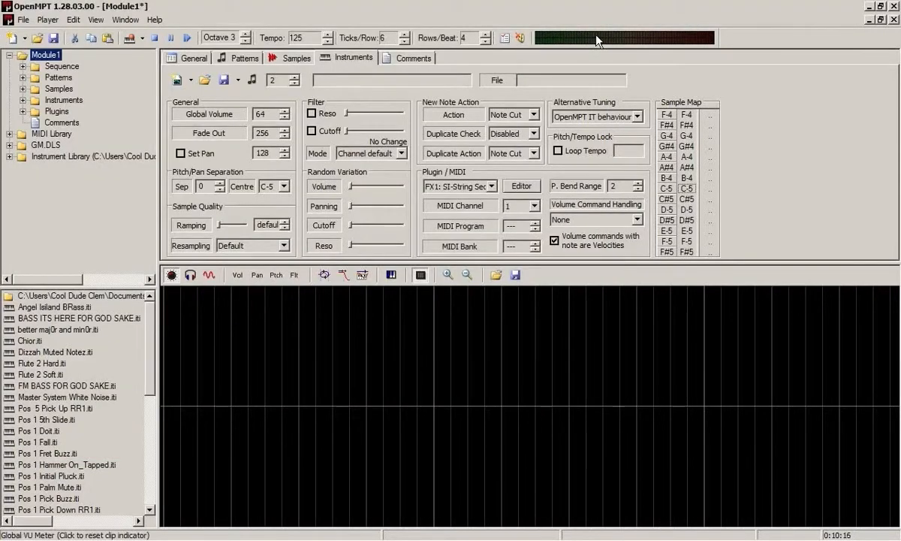